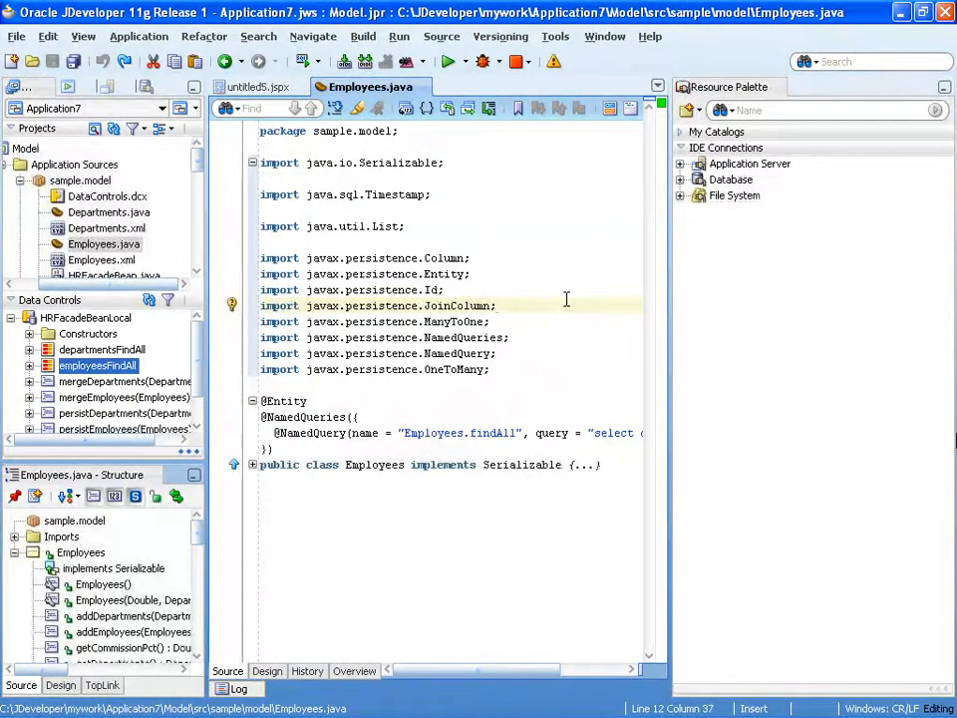
{"action": "mouse_move", "coordinate": [515, 135]}
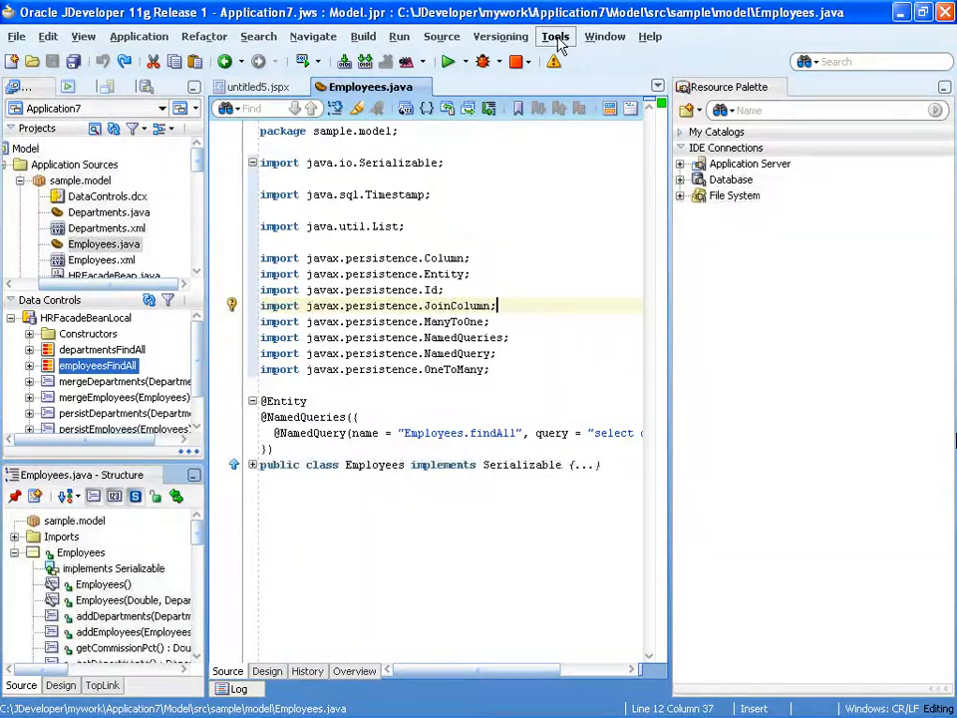
Step: Bring up the IDE Preferences dialog from the Tools menu
{"action": "left_click", "coordinate": [554, 36]}
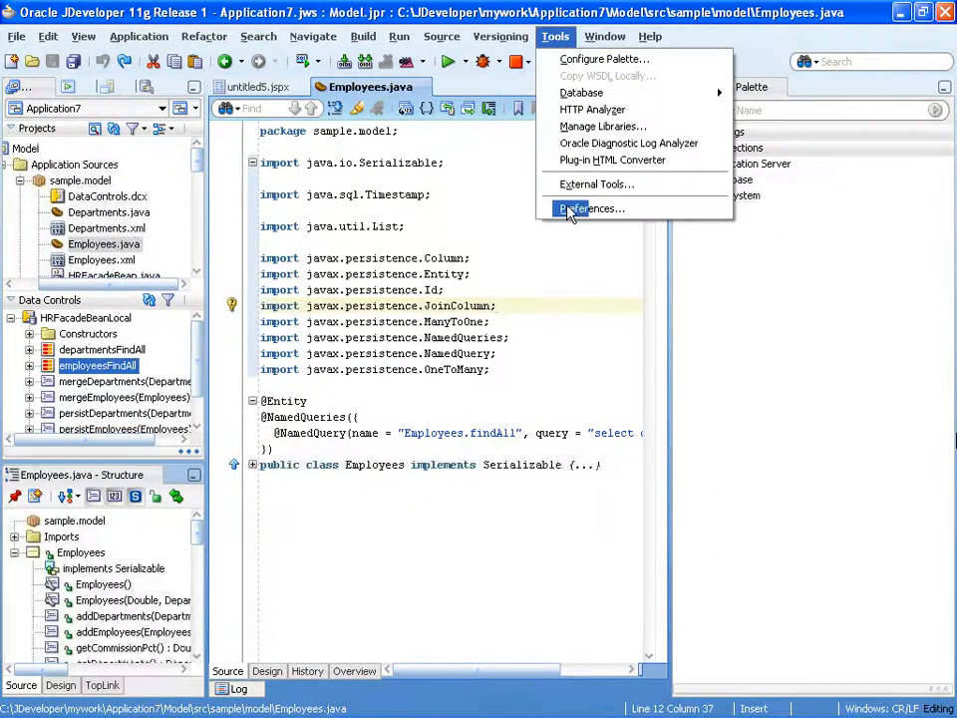
{"action": "left_click", "coordinate": [590, 210]}
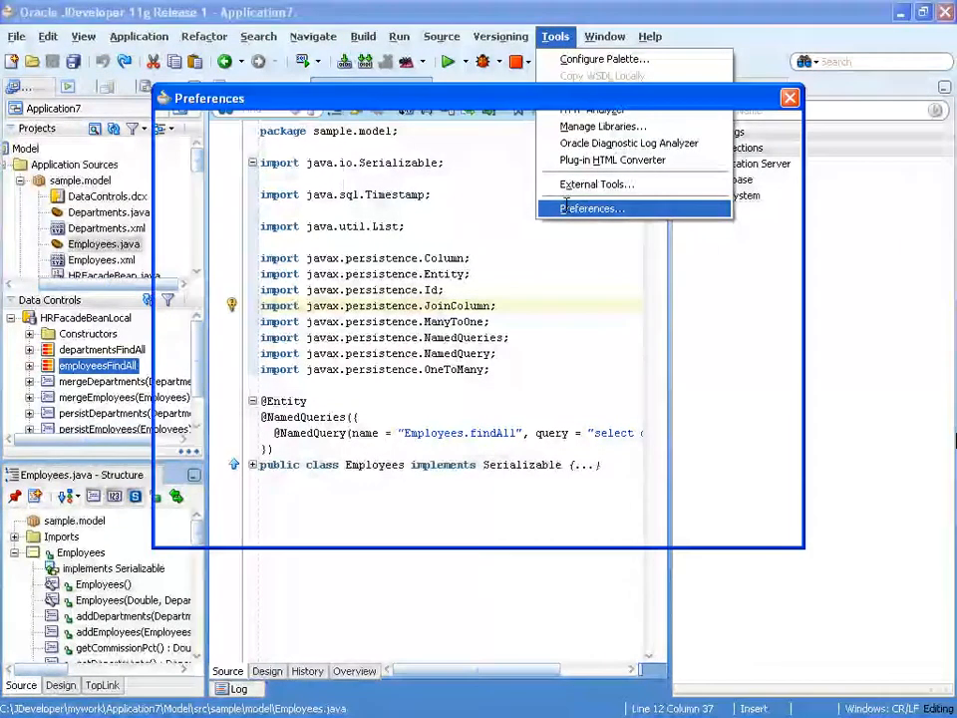
Step: Create a Code Editor template with shortcut 'shay' and description 'generic file template'
{"action": "left_click", "coordinate": [590, 210]}
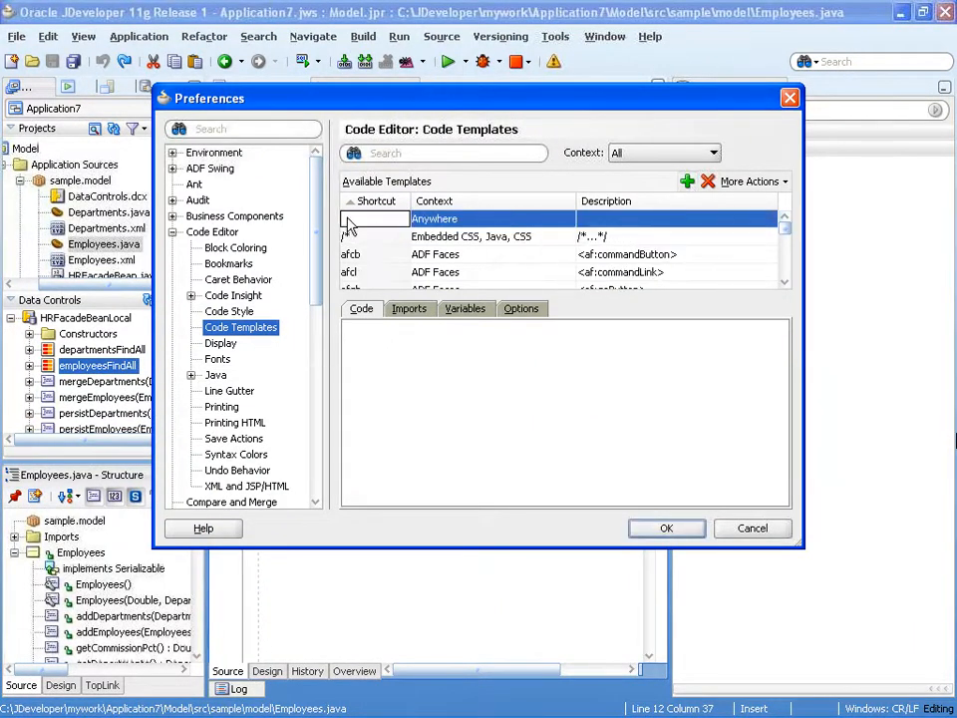
{"action": "type", "text": "shay"}
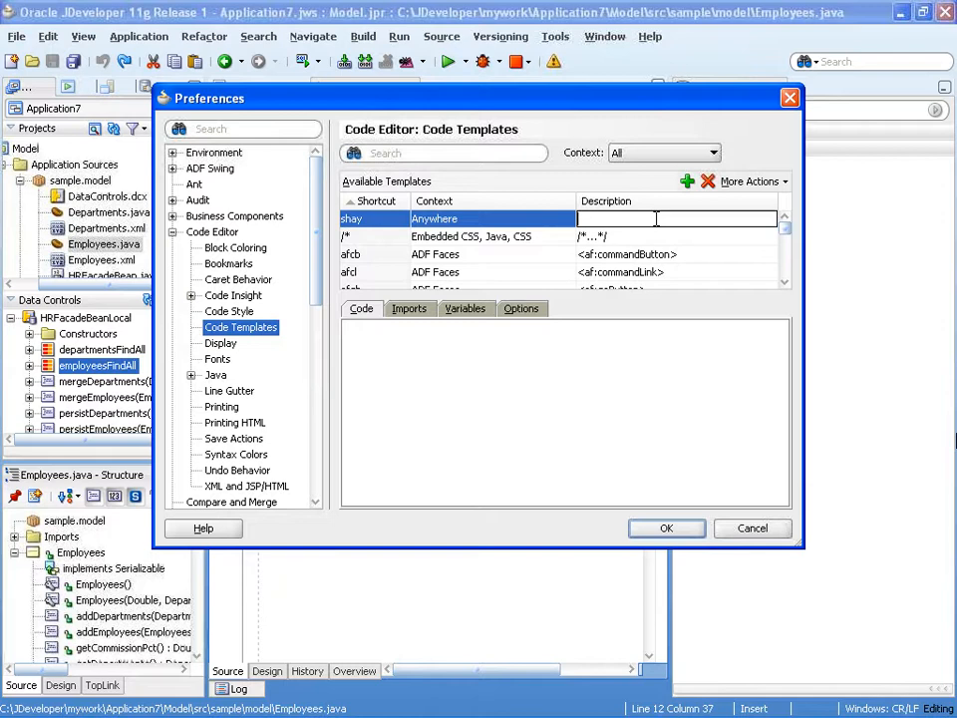
{"action": "type", "text": "generic file"}
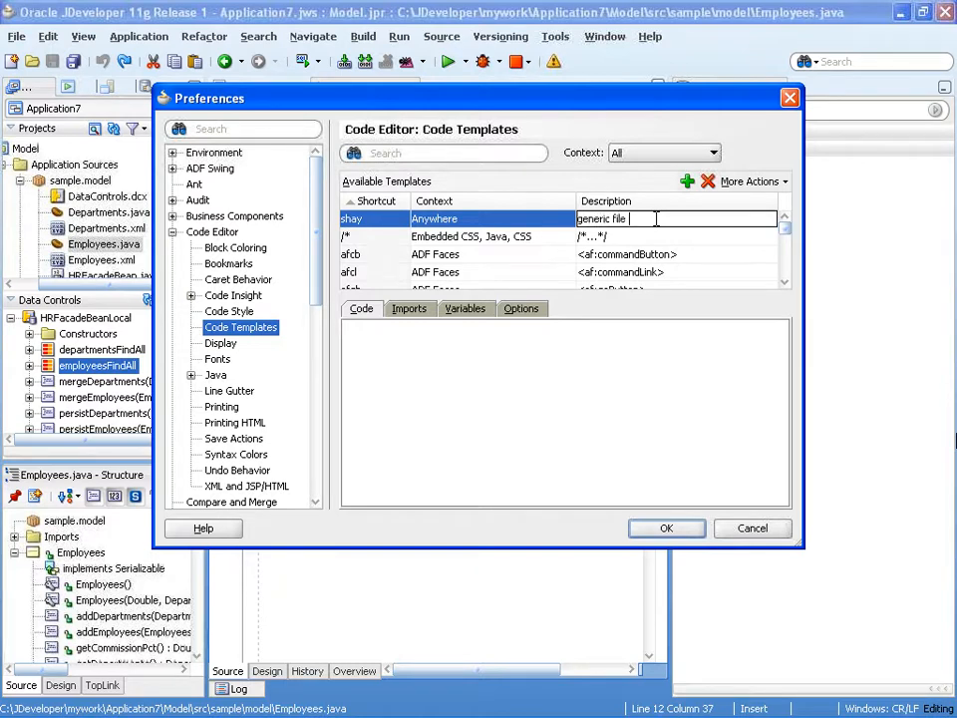
{"action": "type", "text": "template"}
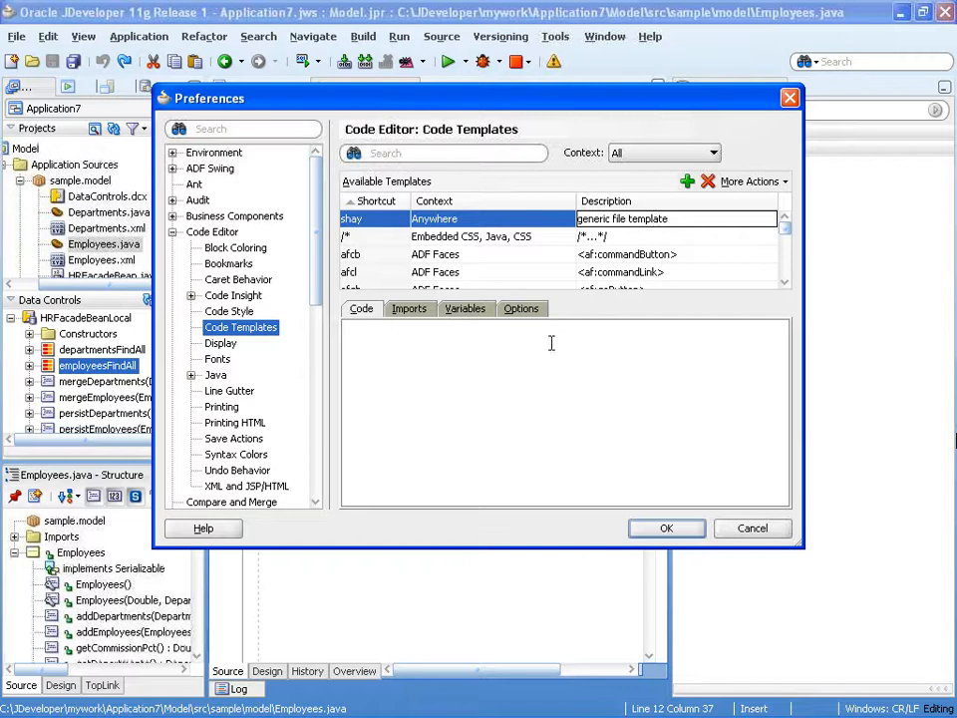
Step: Write the template body: '// Created by Oracle', '$sel$', '// Copyright 2010' on separate lines
{"action": "type", "text": "// Created by"}
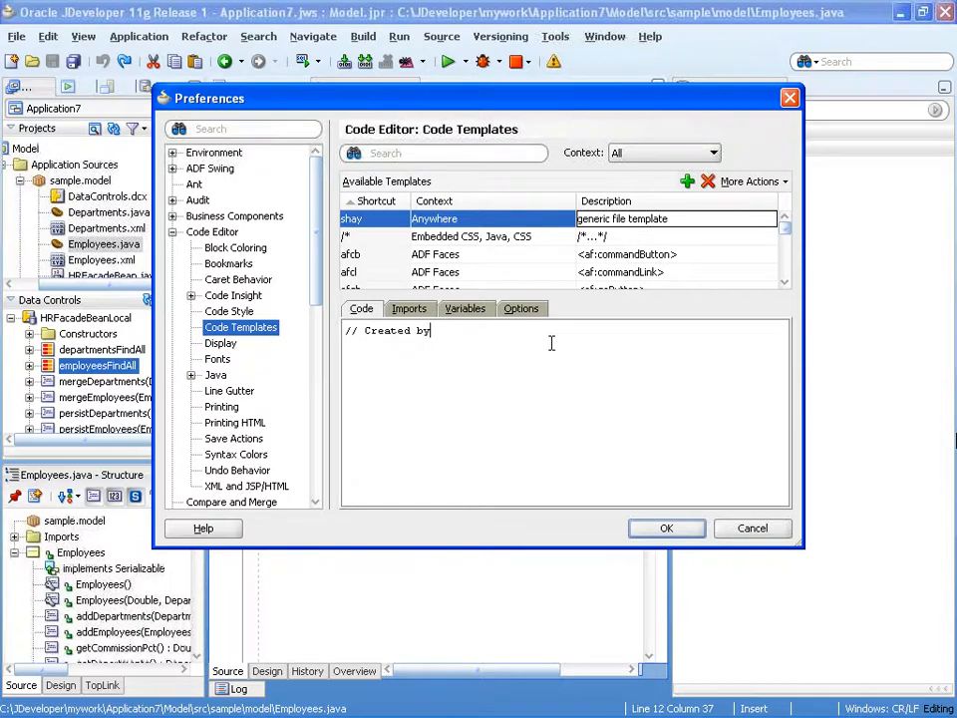
{"action": "type", "text": "Oracle"}
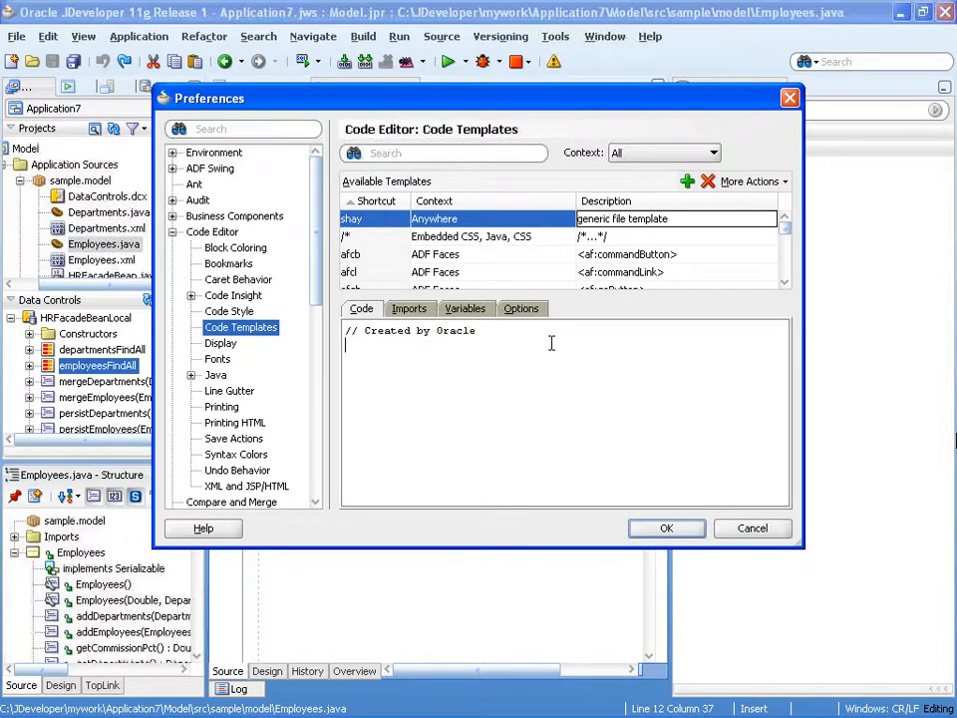
{"action": "type", "text": "#se"}
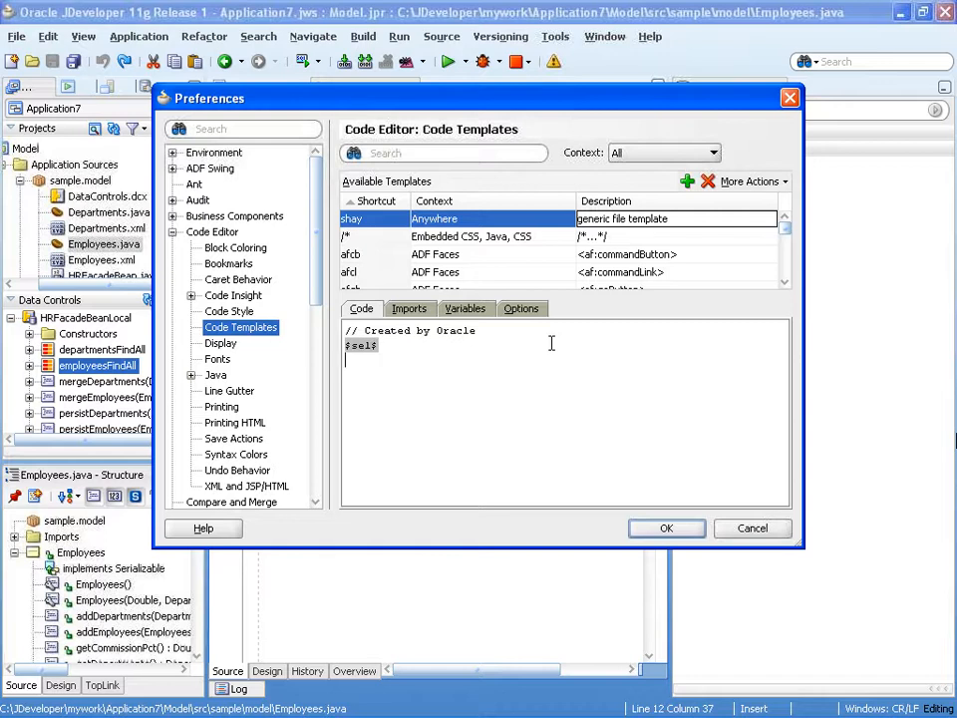
{"action": "type", "text": "// Copyright"}
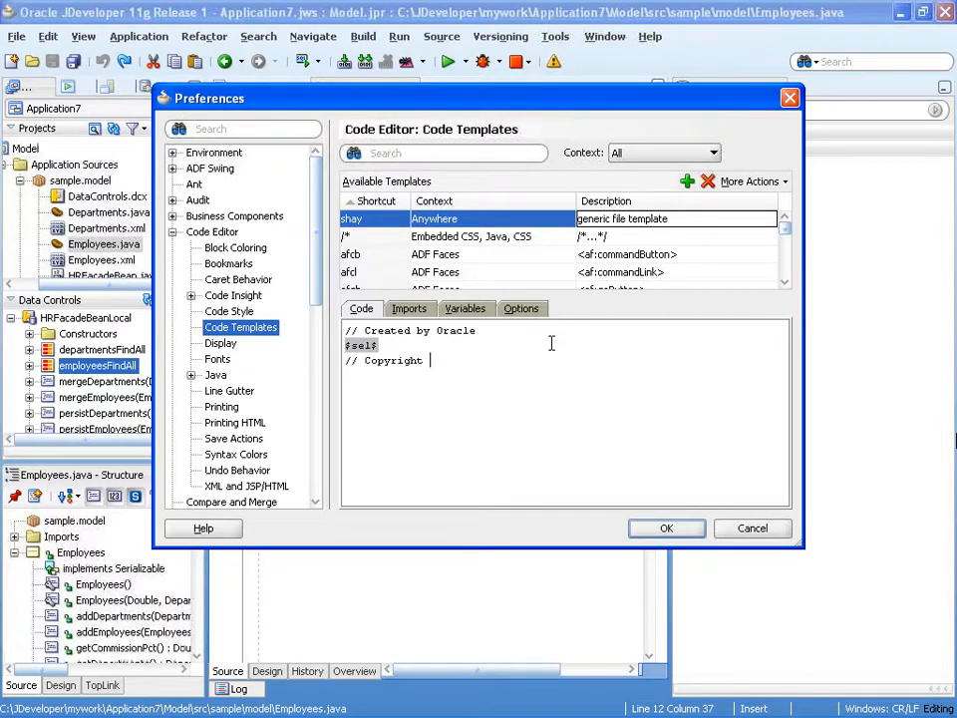
{"action": "type", "text": "2010"}
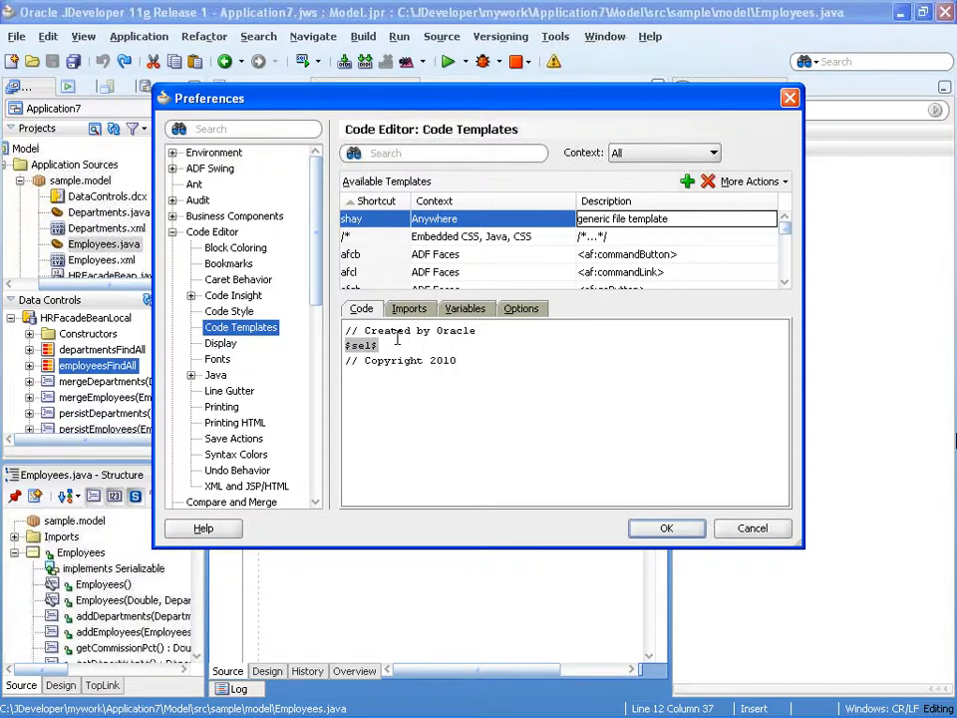
Step: Make the sel variable a non-editable Selection type, review Options, and save the preferences
{"action": "left_click", "coordinate": [464, 307]}
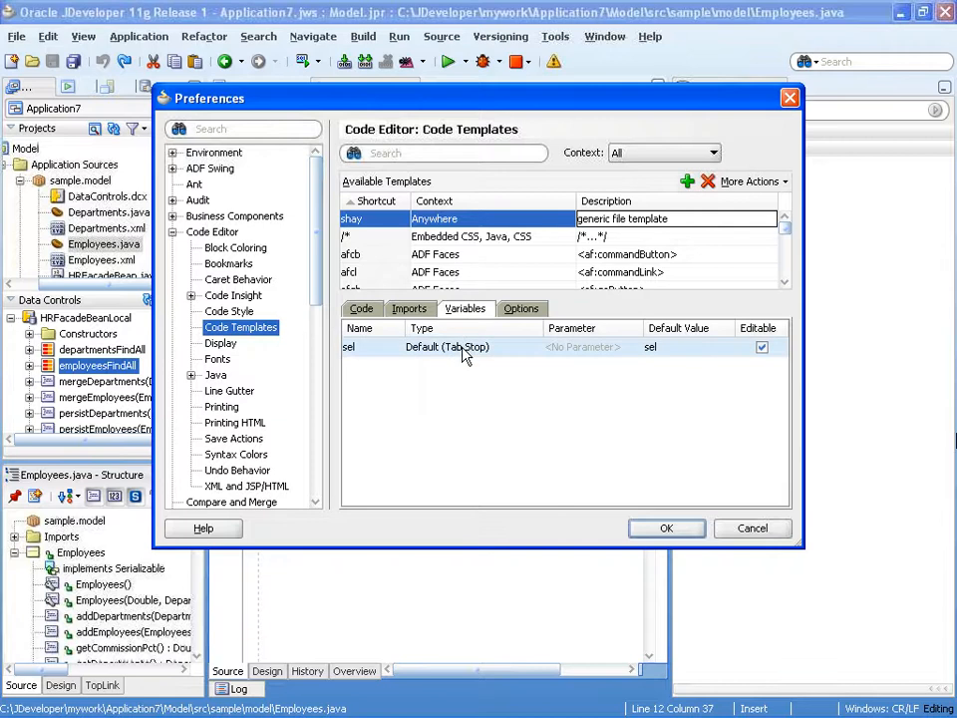
{"action": "left_click", "coordinate": [535, 347]}
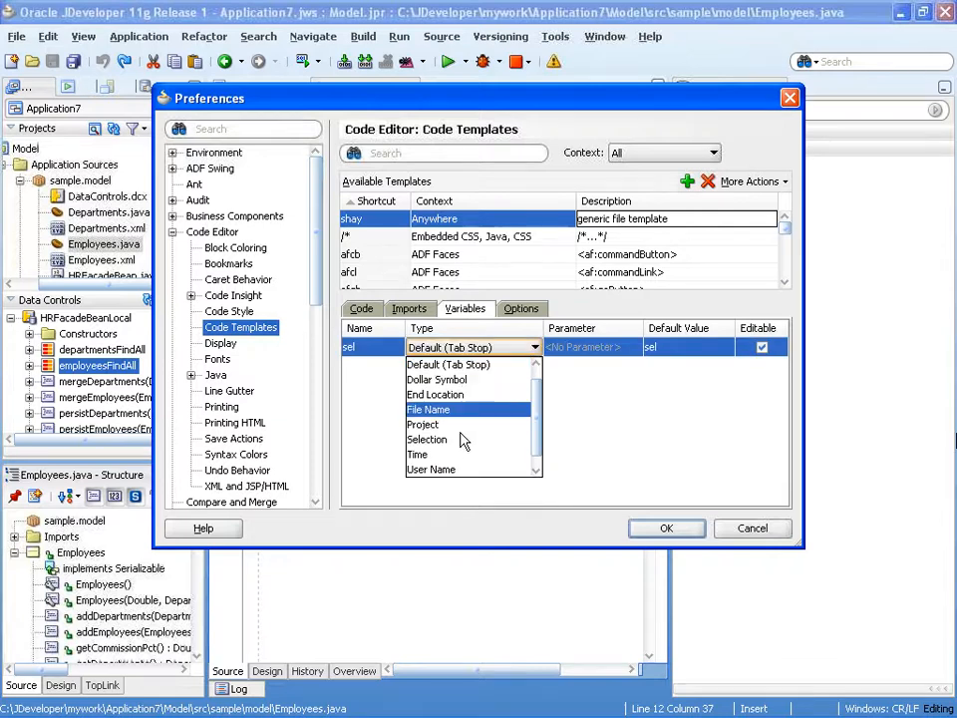
{"action": "left_click", "coordinate": [427, 439]}
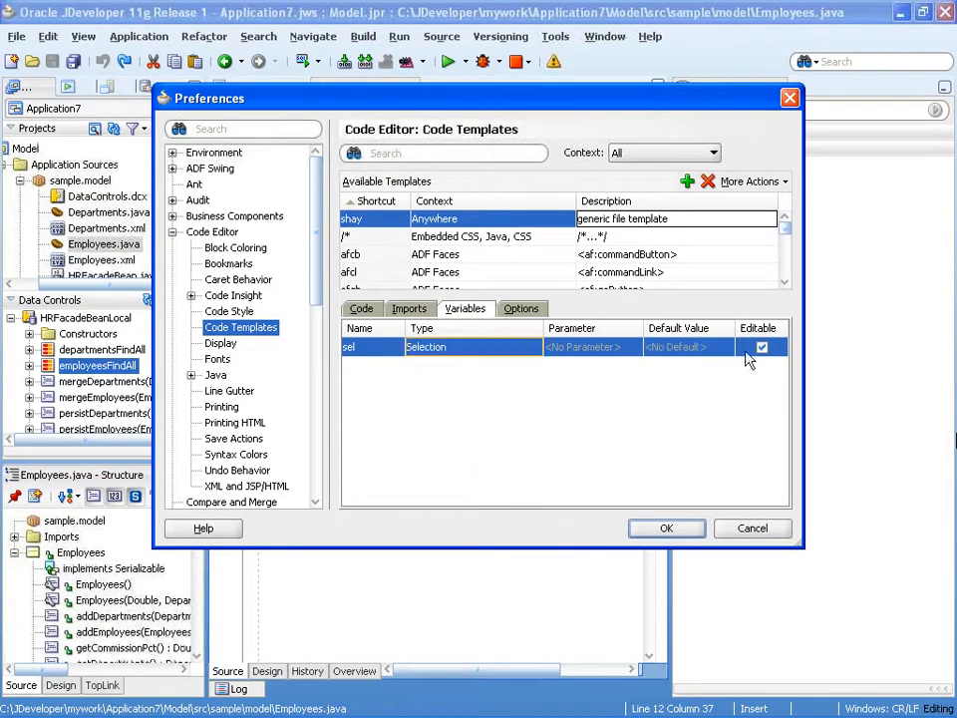
{"action": "left_click", "coordinate": [762, 347]}
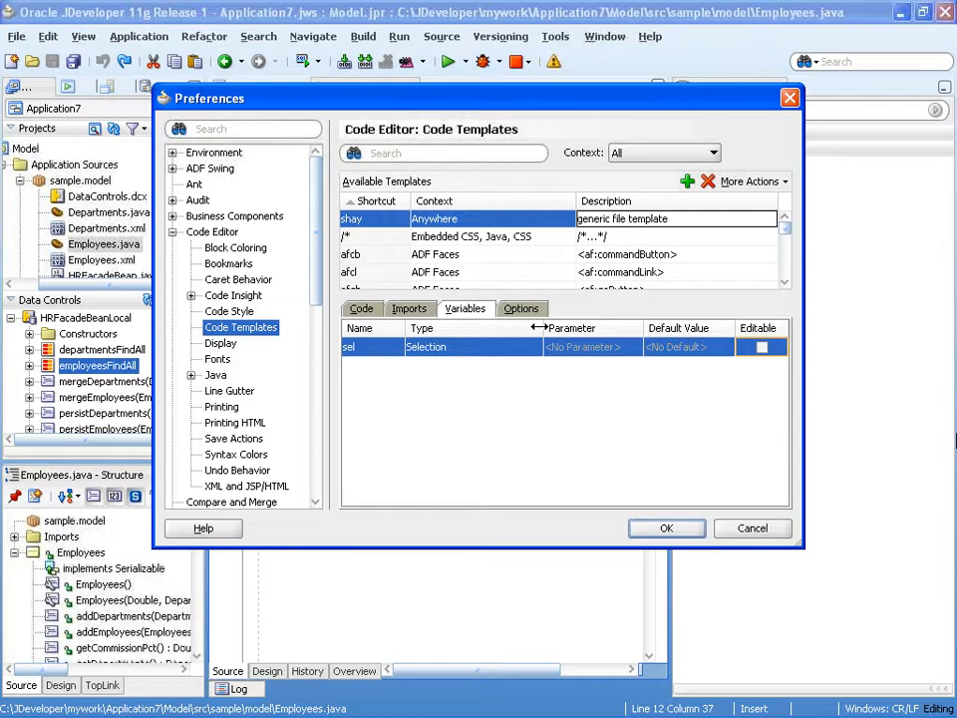
{"action": "left_click", "coordinate": [523, 307]}
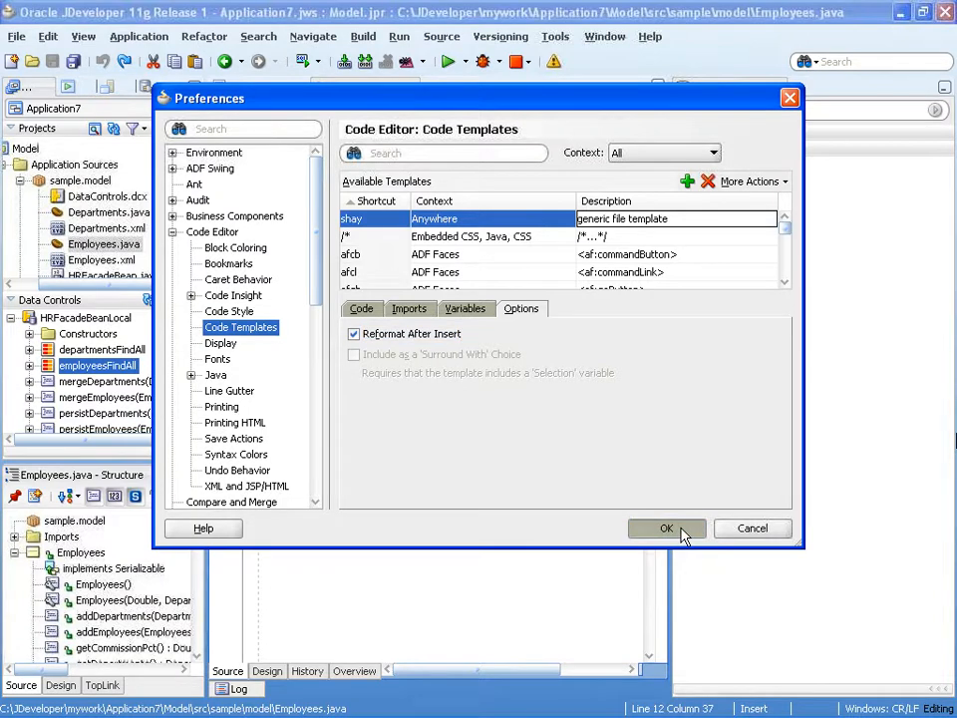
{"action": "left_click", "coordinate": [666, 528]}
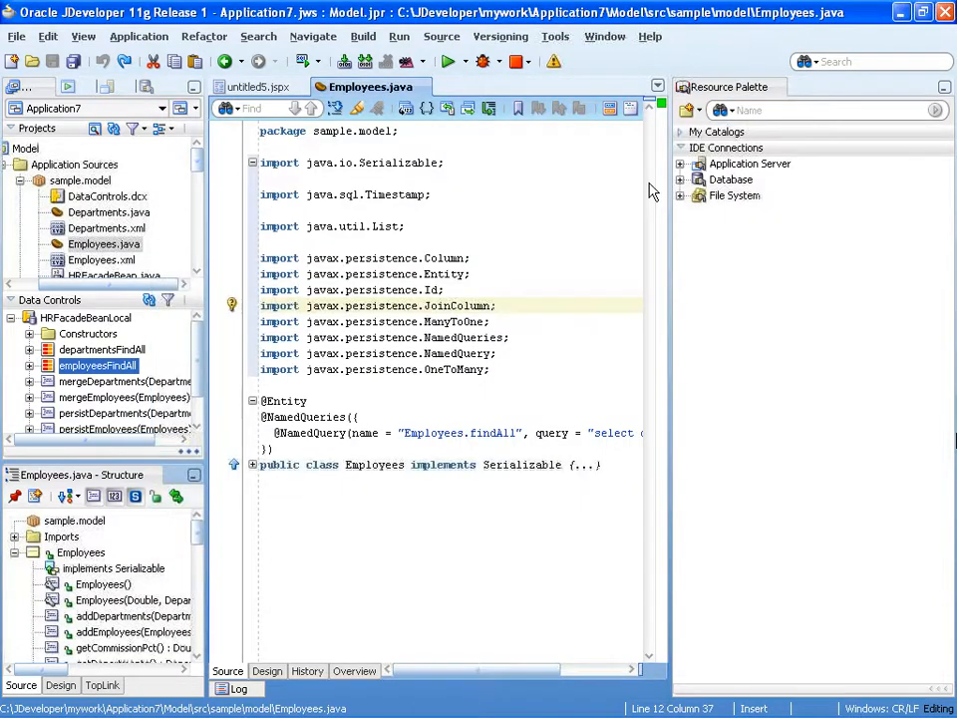
Step: Filter templates by 'shay', enable 'Include as a Surround With Choice', and save the preferences
{"action": "left_click", "coordinate": [554, 36]}
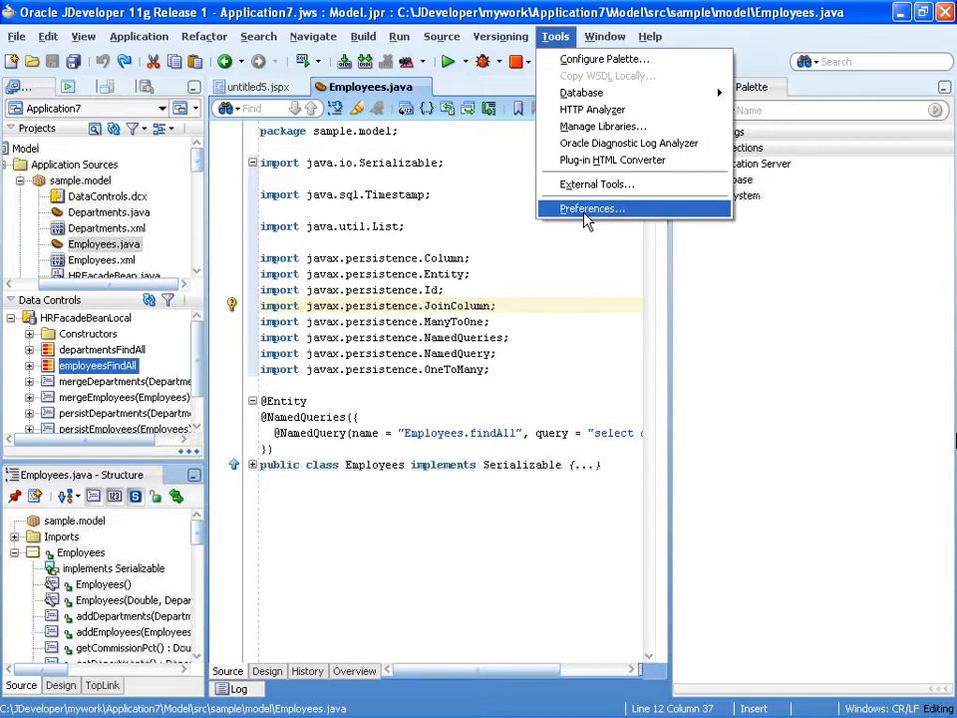
{"action": "left_click", "coordinate": [590, 209]}
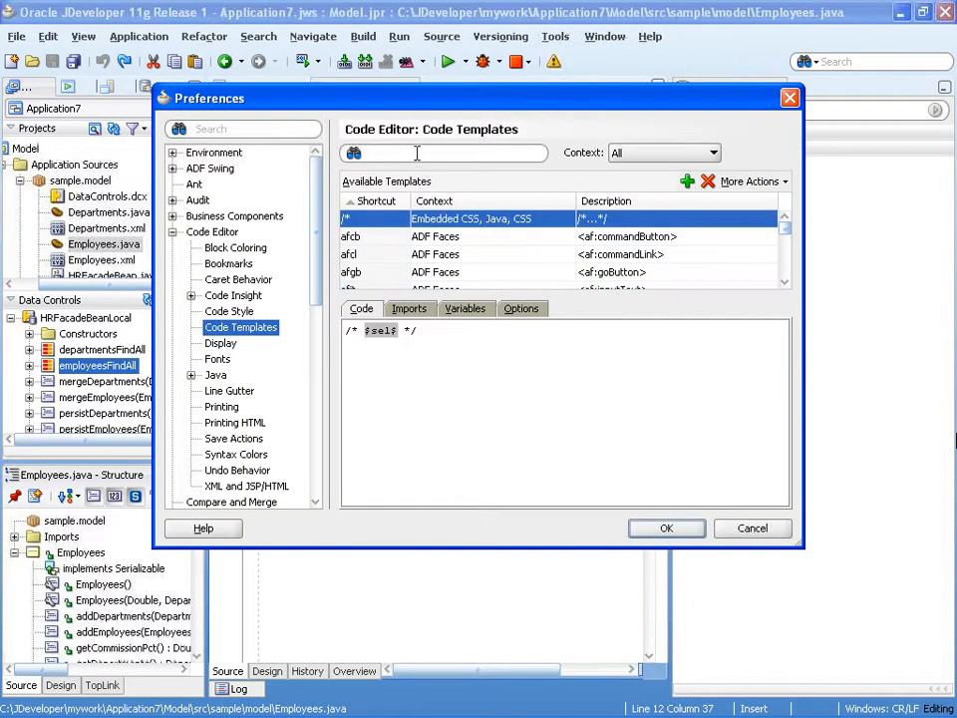
{"action": "type", "text": "shay"}
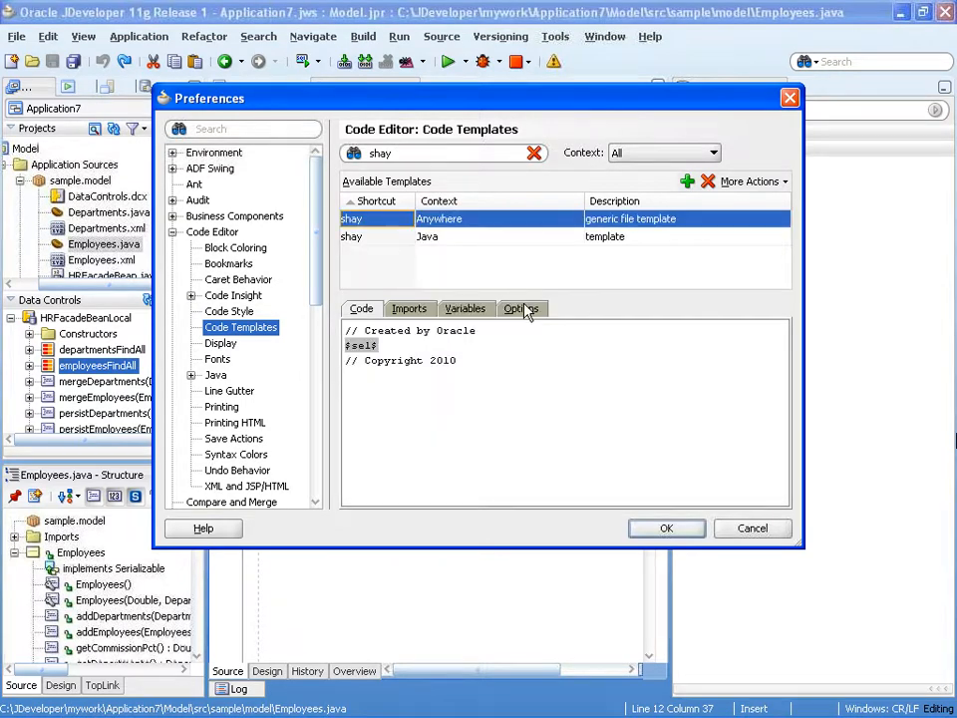
{"action": "left_click", "coordinate": [523, 307]}
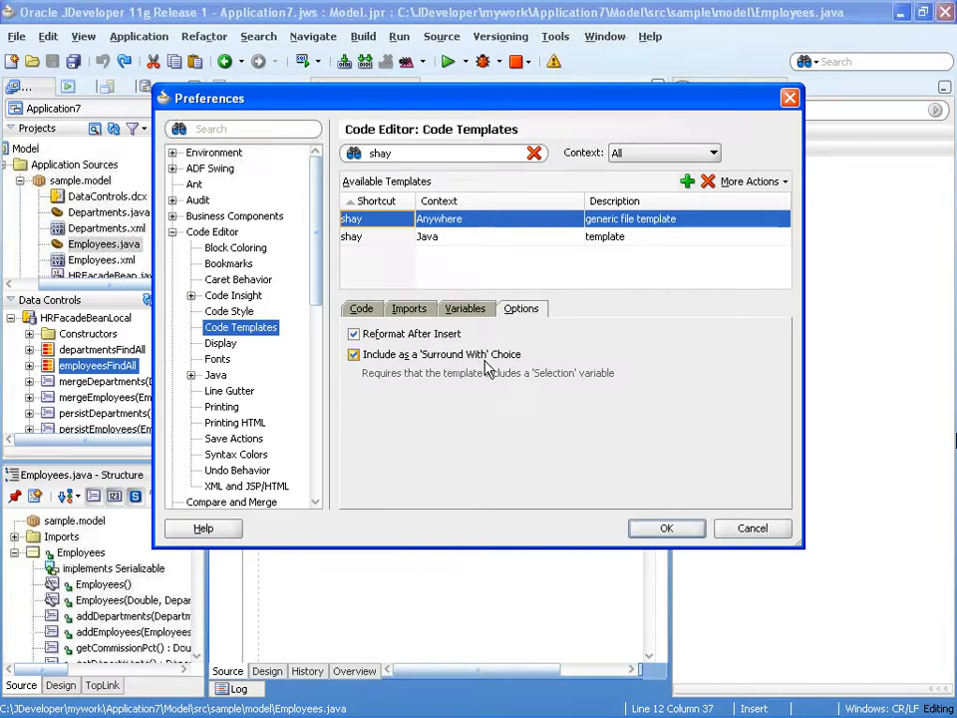
{"action": "left_click", "coordinate": [377, 218]}
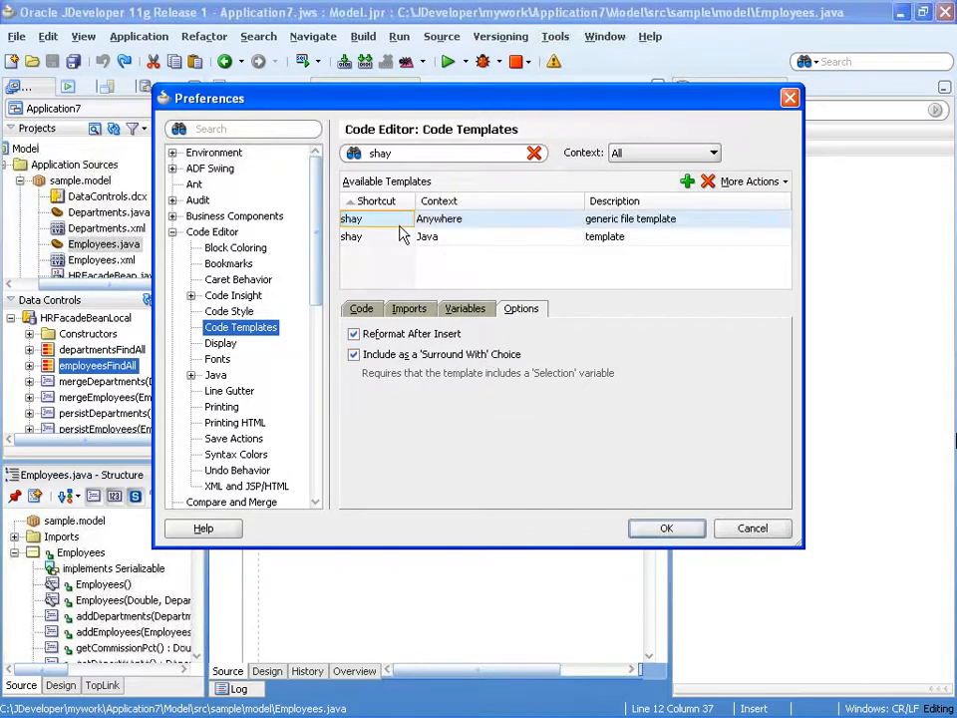
{"action": "left_click", "coordinate": [399, 217]}
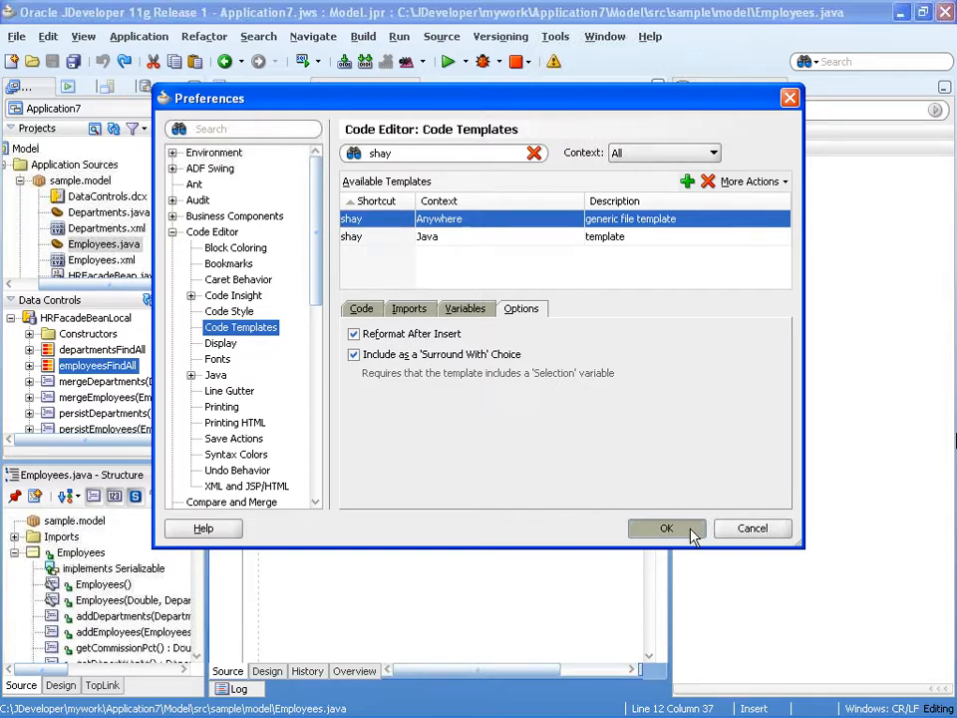
{"action": "left_click", "coordinate": [666, 527]}
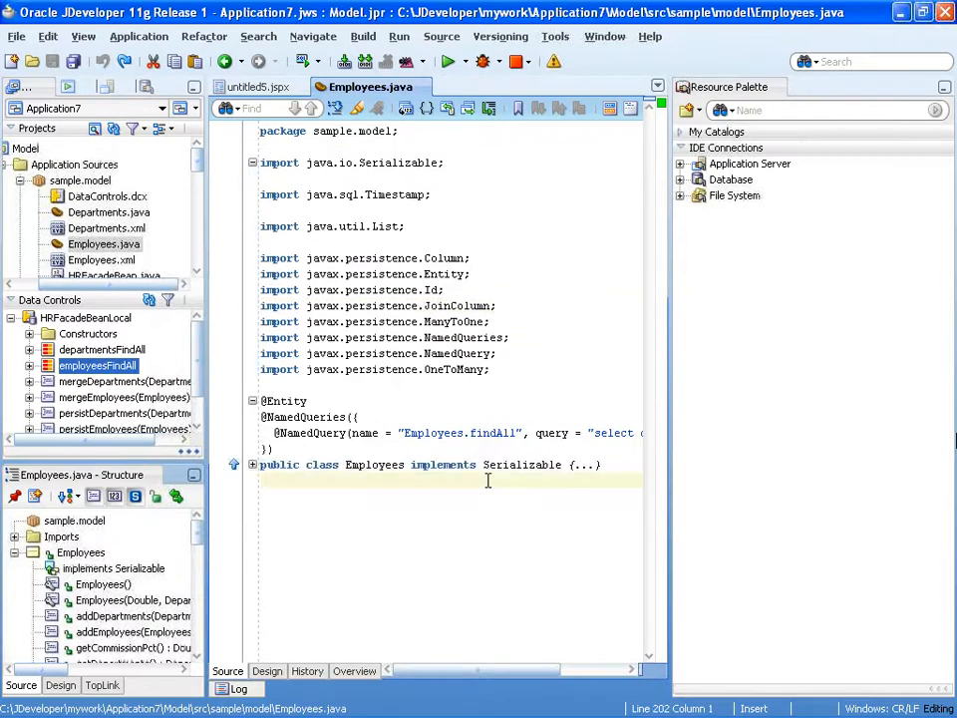
Step: Surround the selected Employees.java code with 'generic file template' and review the added footer
{"action": "right_click", "coordinate": [487, 480]}
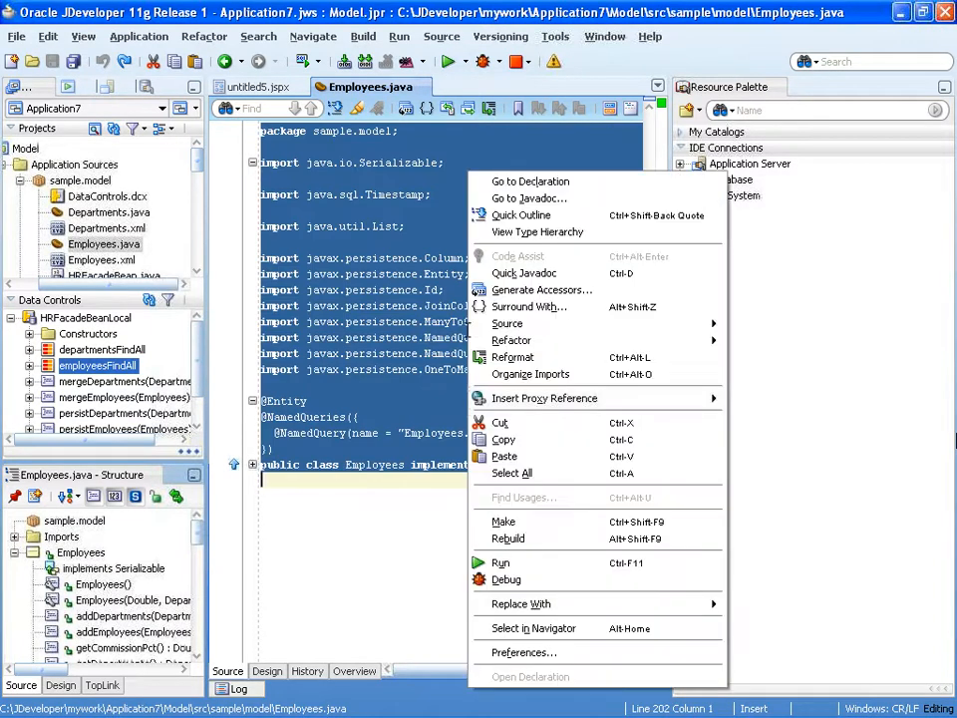
{"action": "left_click", "coordinate": [528, 307]}
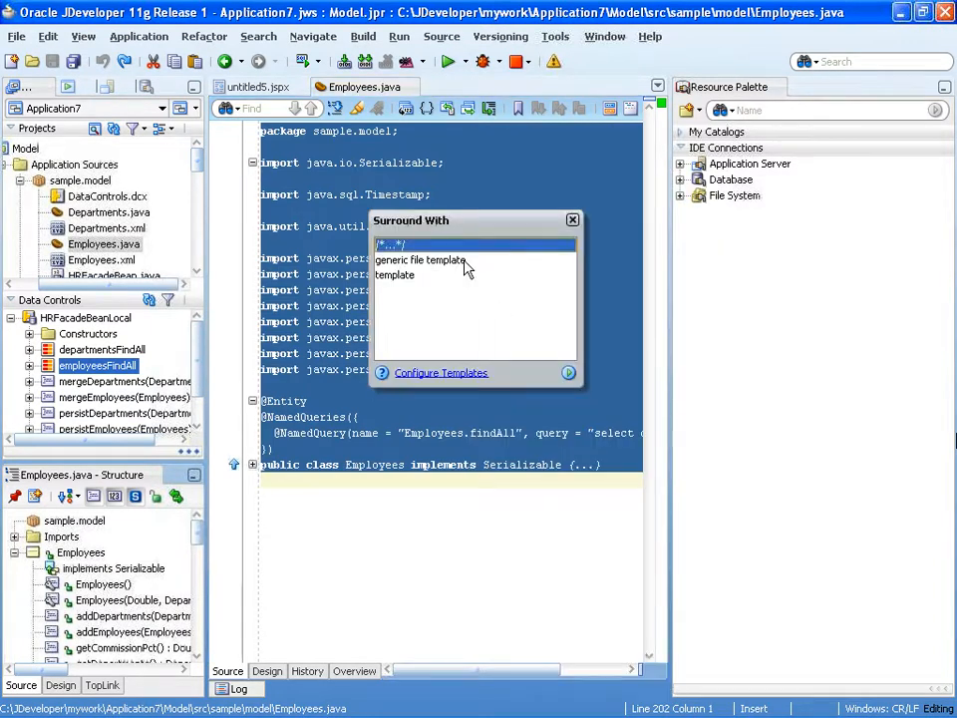
{"action": "mouse_move", "coordinate": [477, 267]}
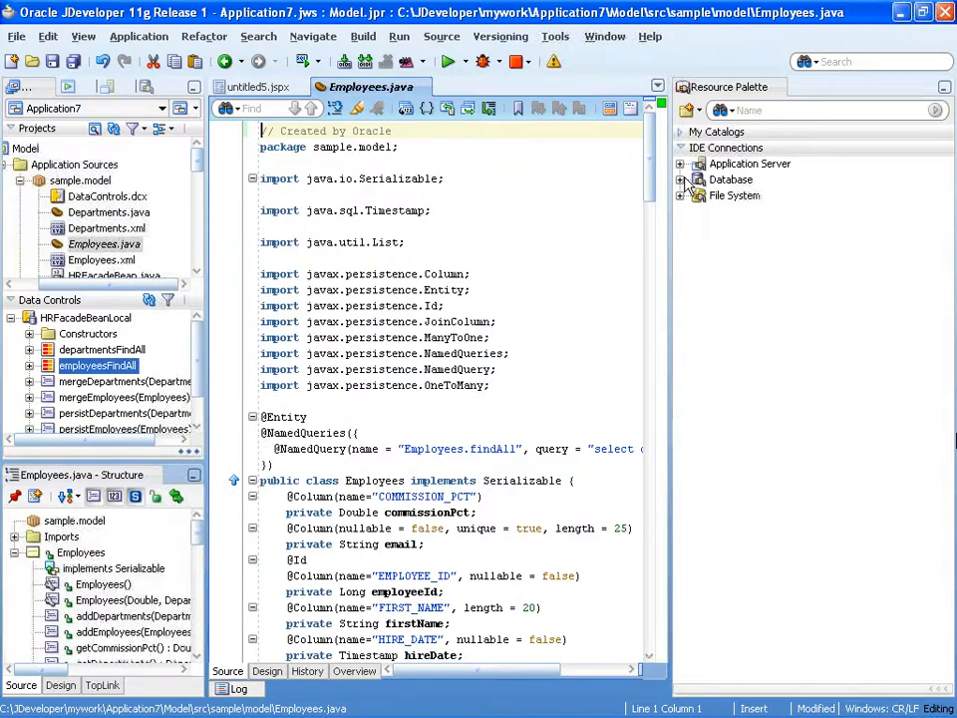
{"action": "scroll", "scroll_direction": "down", "scroll_amount": 3}
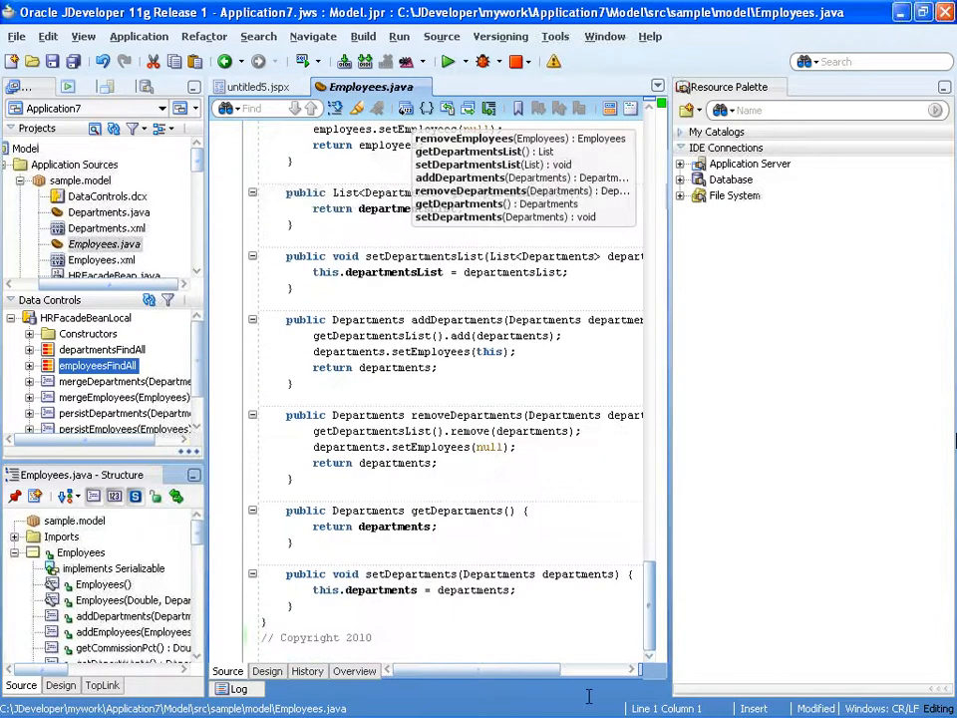